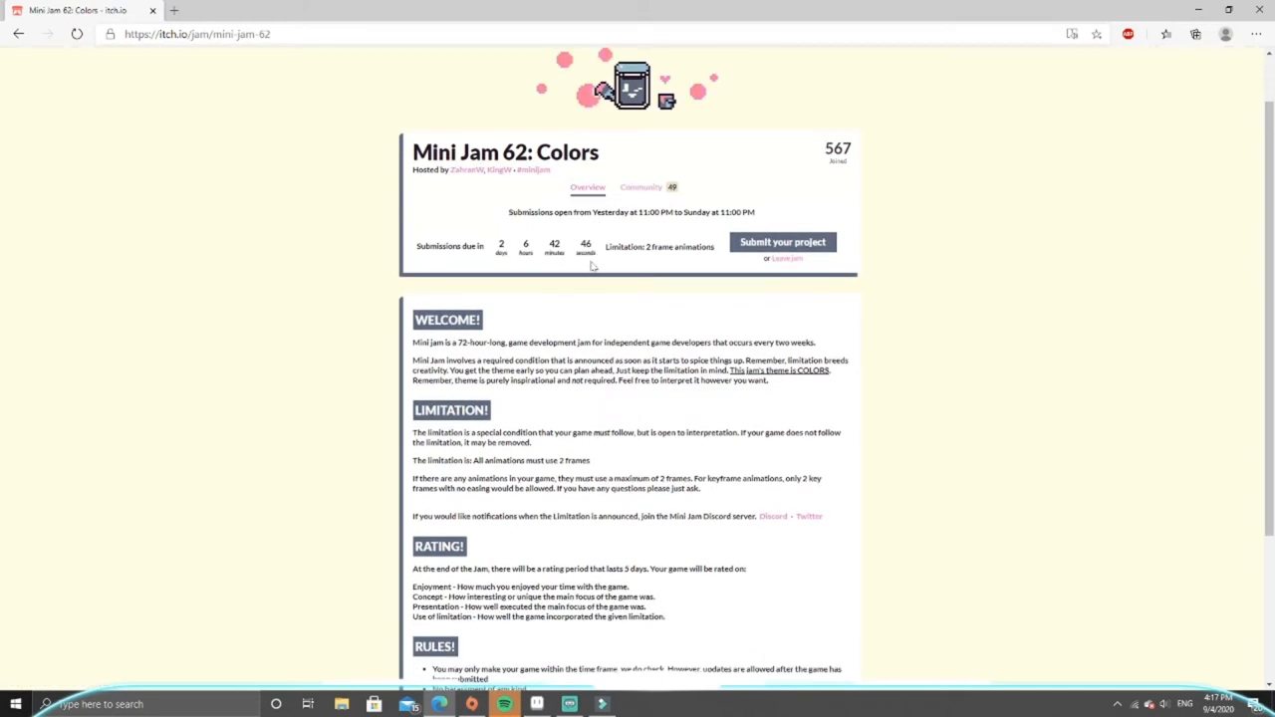
# Add a Create event to duckSpawner and run the game to its title screen.
pyautogui.scroll(-3)
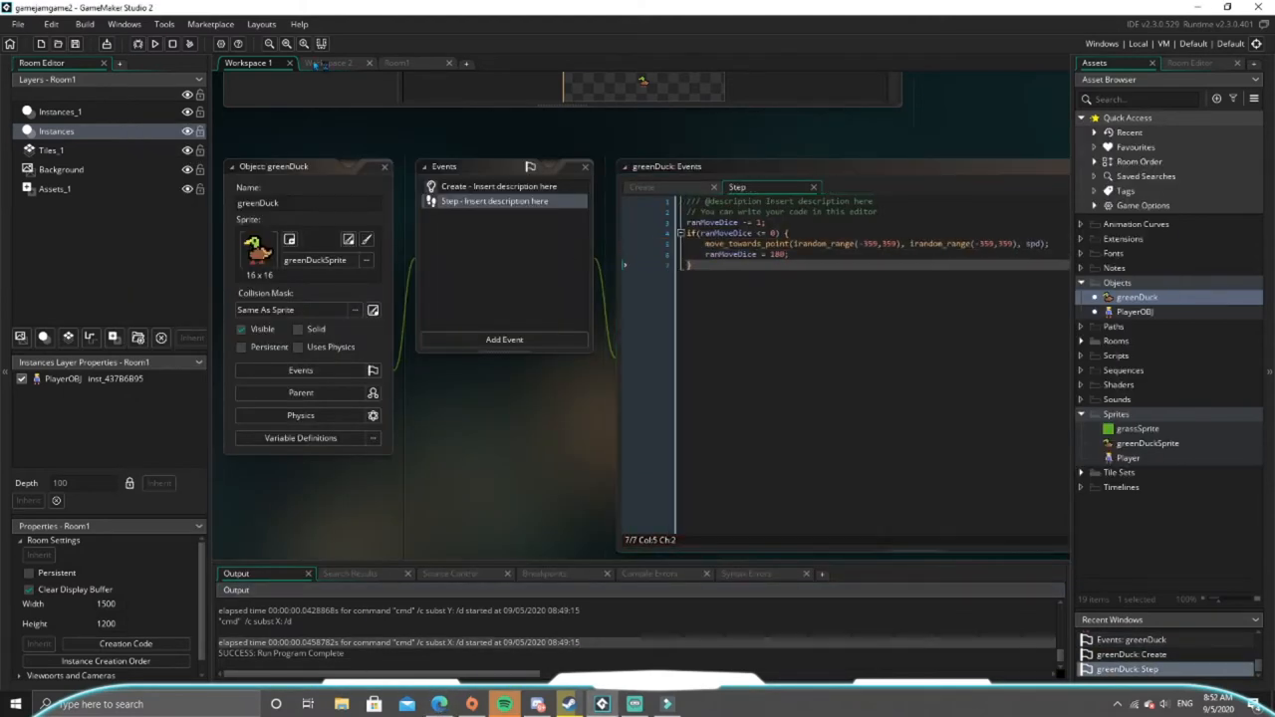
pyautogui.click(504, 340)
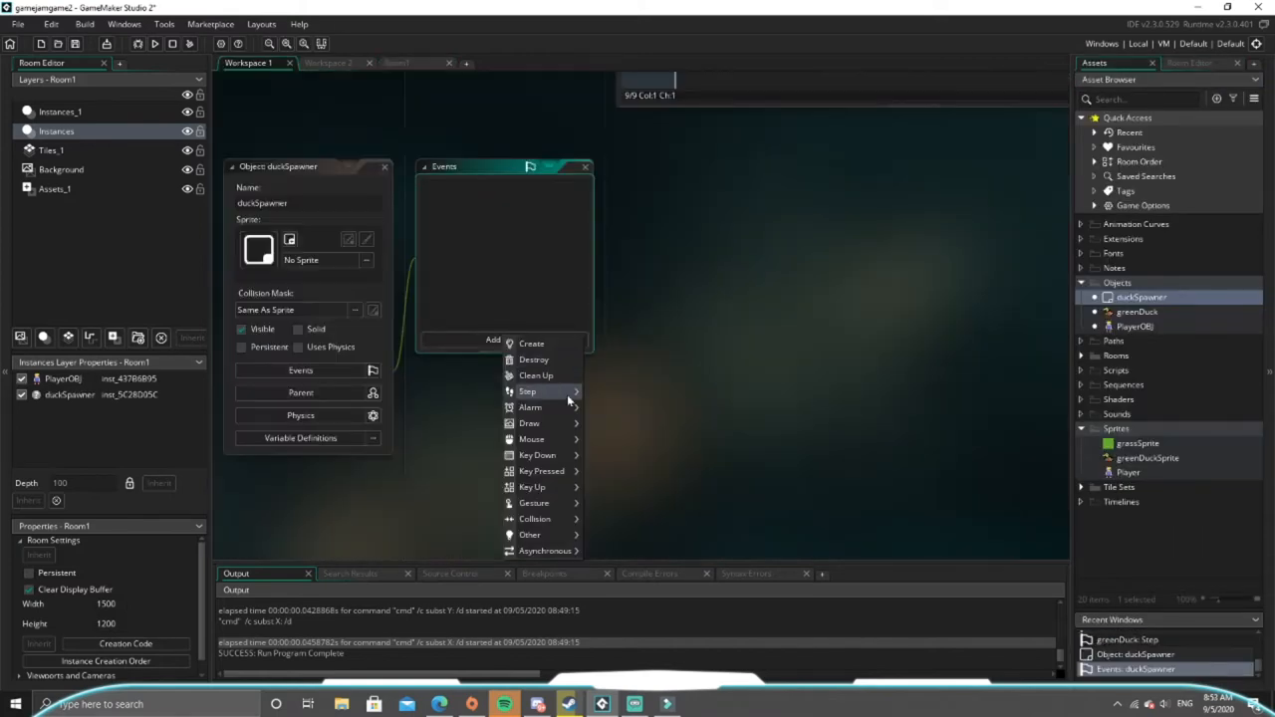
pyautogui.click(531, 343)
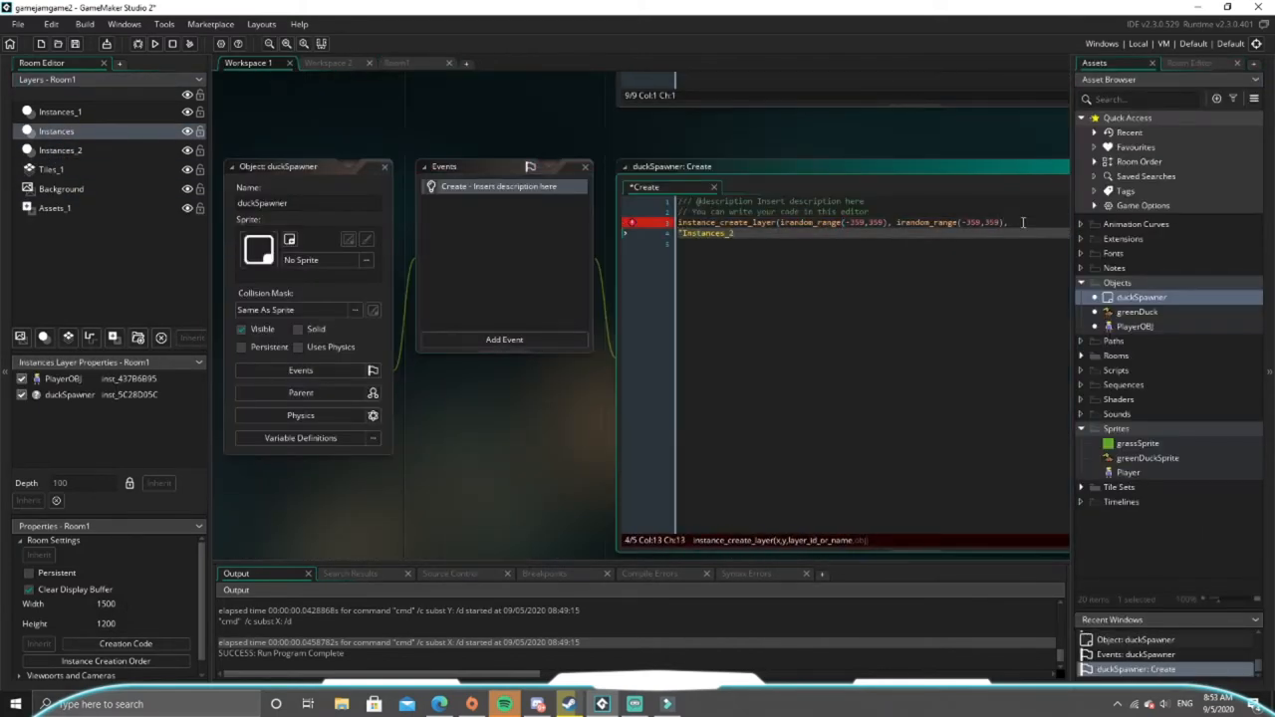
pyautogui.click(153, 43)
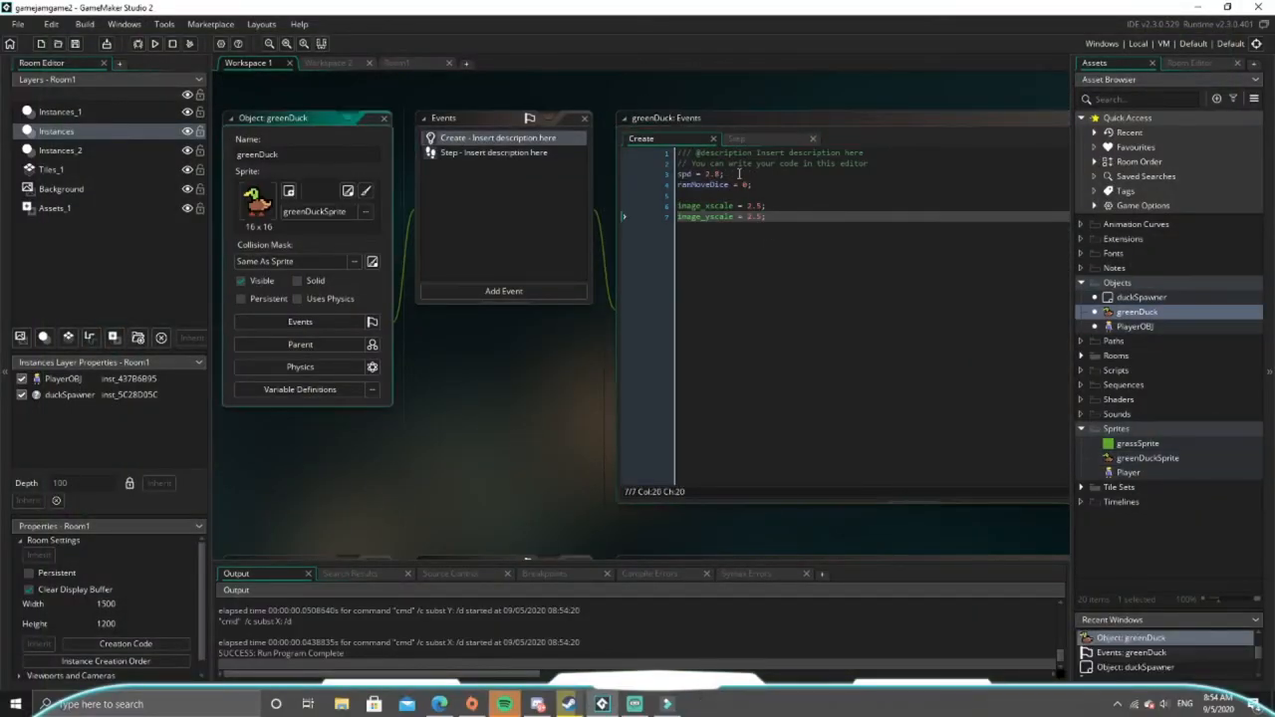
pyautogui.click(154, 43)
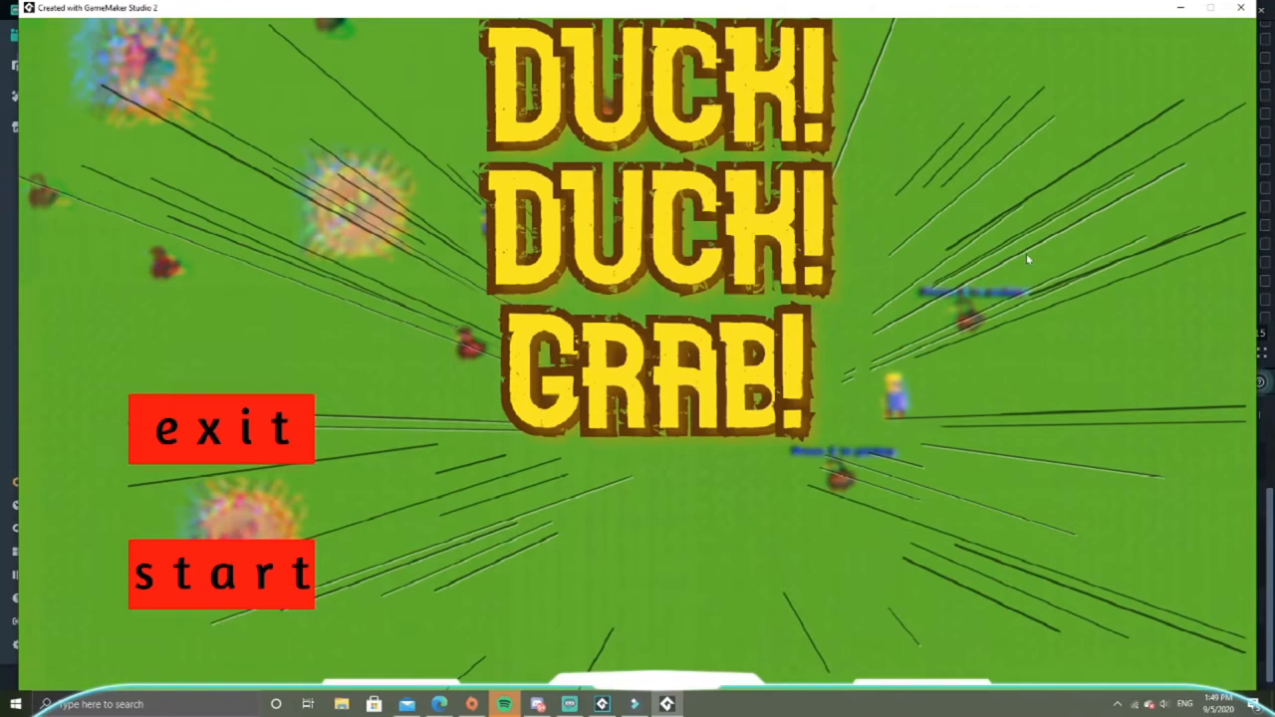
pyautogui.moveTo(1085, 642)
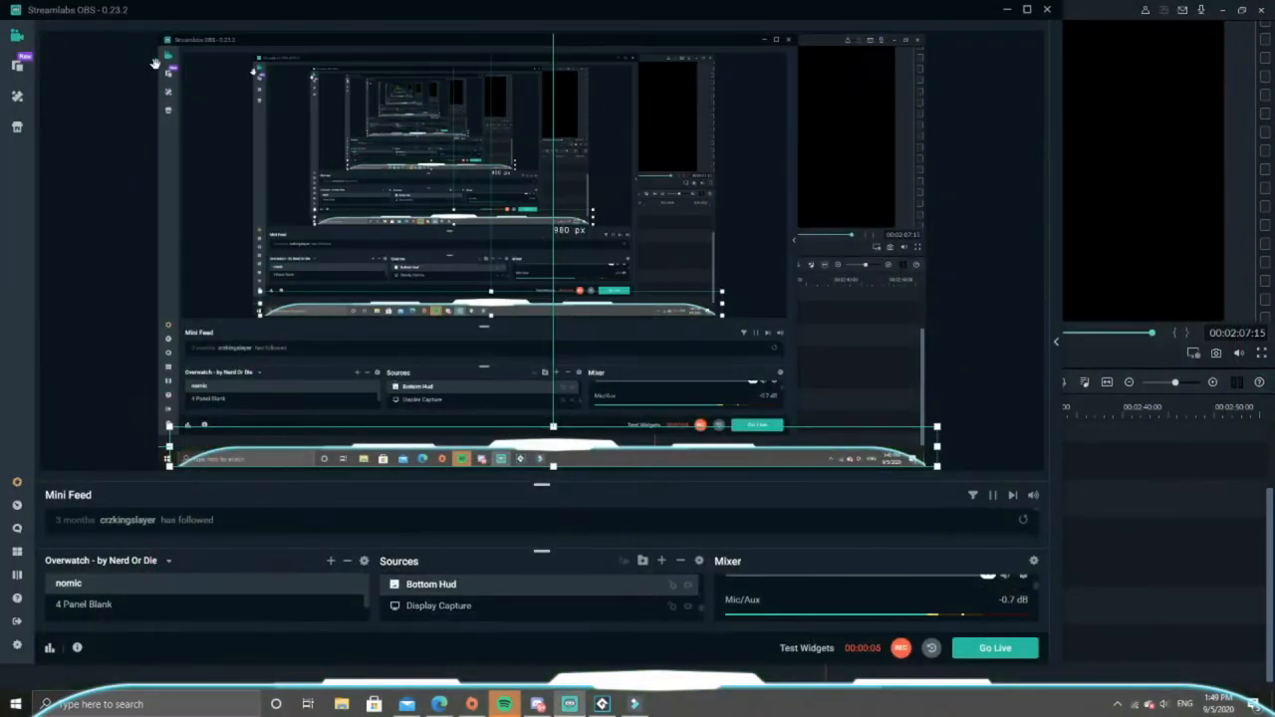
# Return to the project and run the game to test the duck and nest spawner.
pyautogui.click(601, 704)
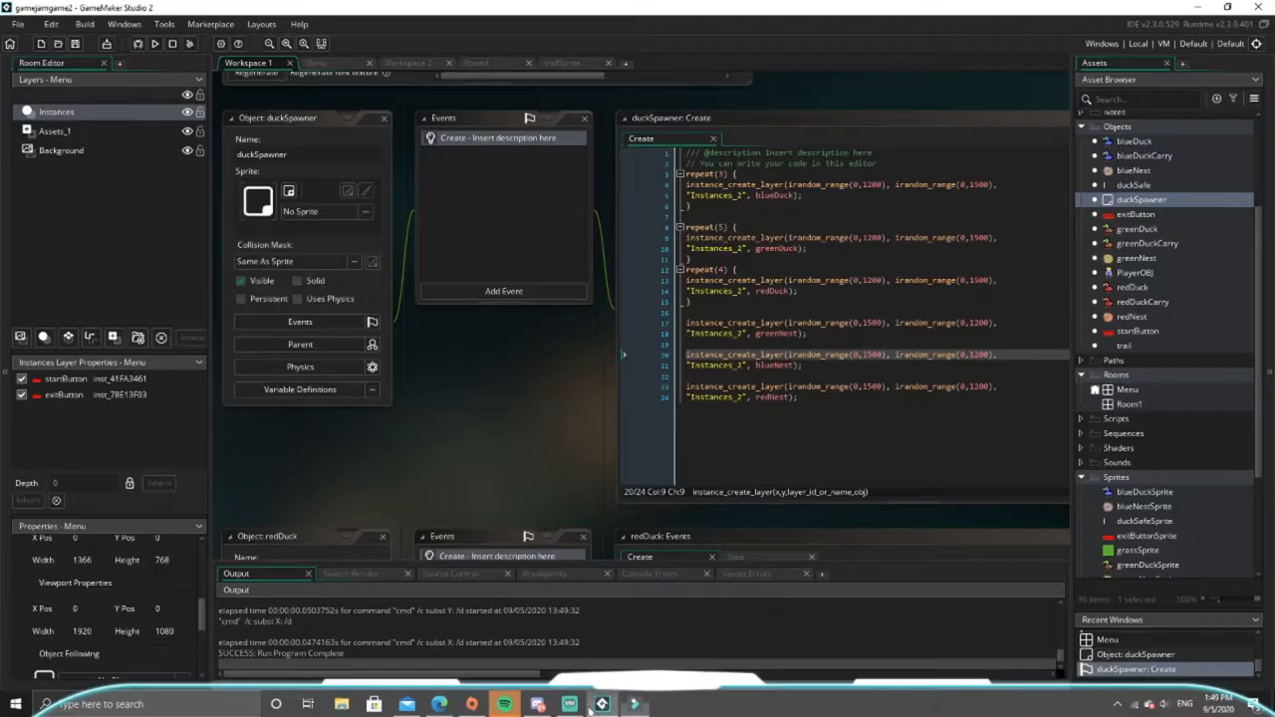
pyautogui.click(153, 43)
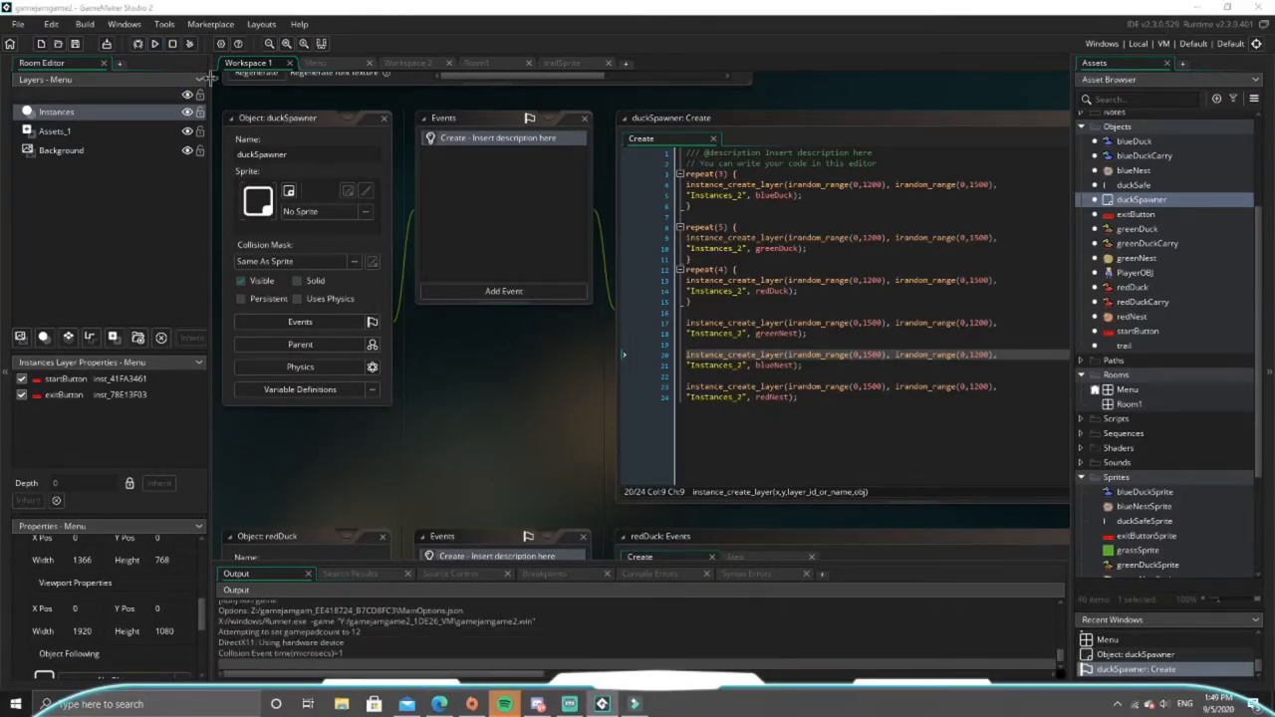
pyautogui.click(154, 43)
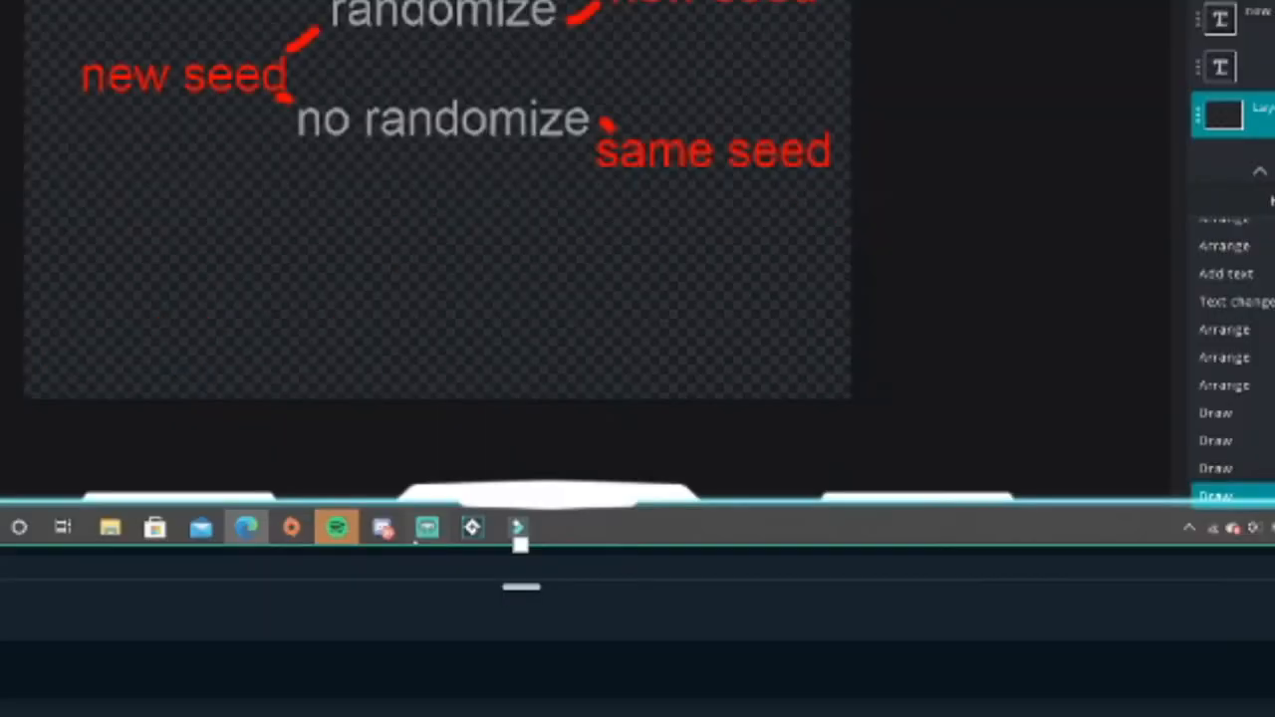
pyautogui.click(336, 529)
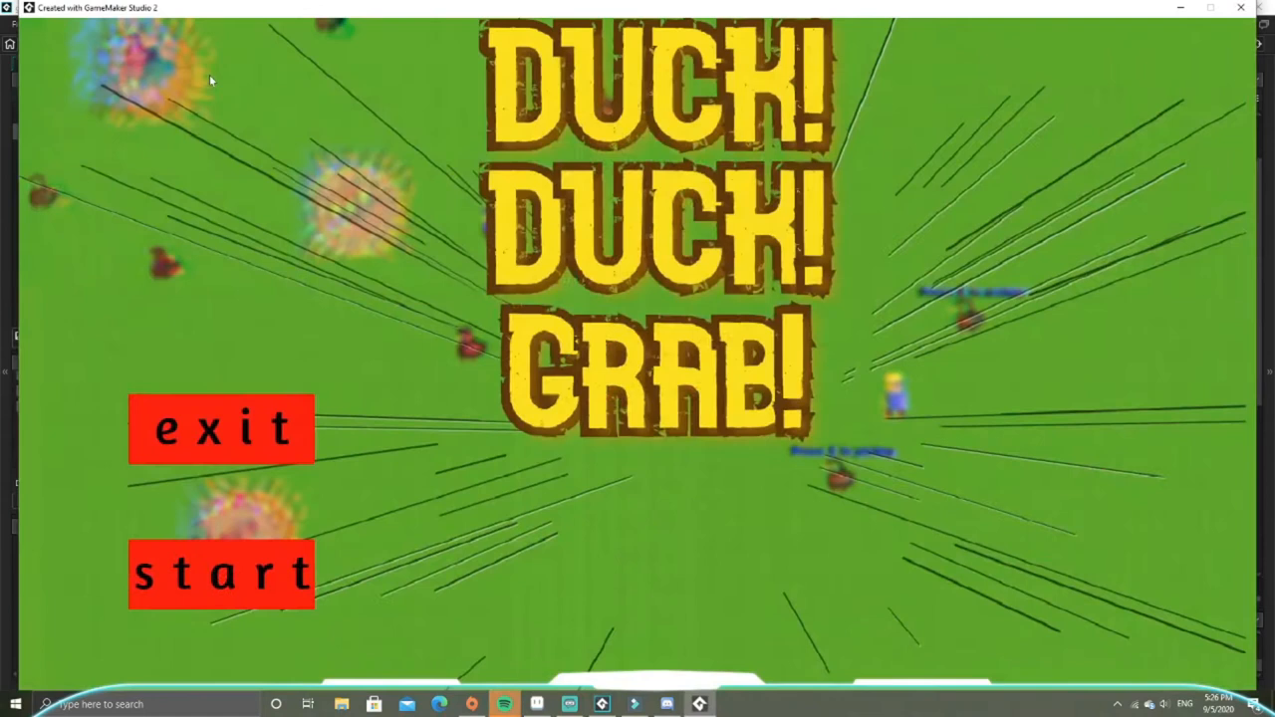
# Start a new round from the title menu's start button.
pyautogui.click(220, 574)
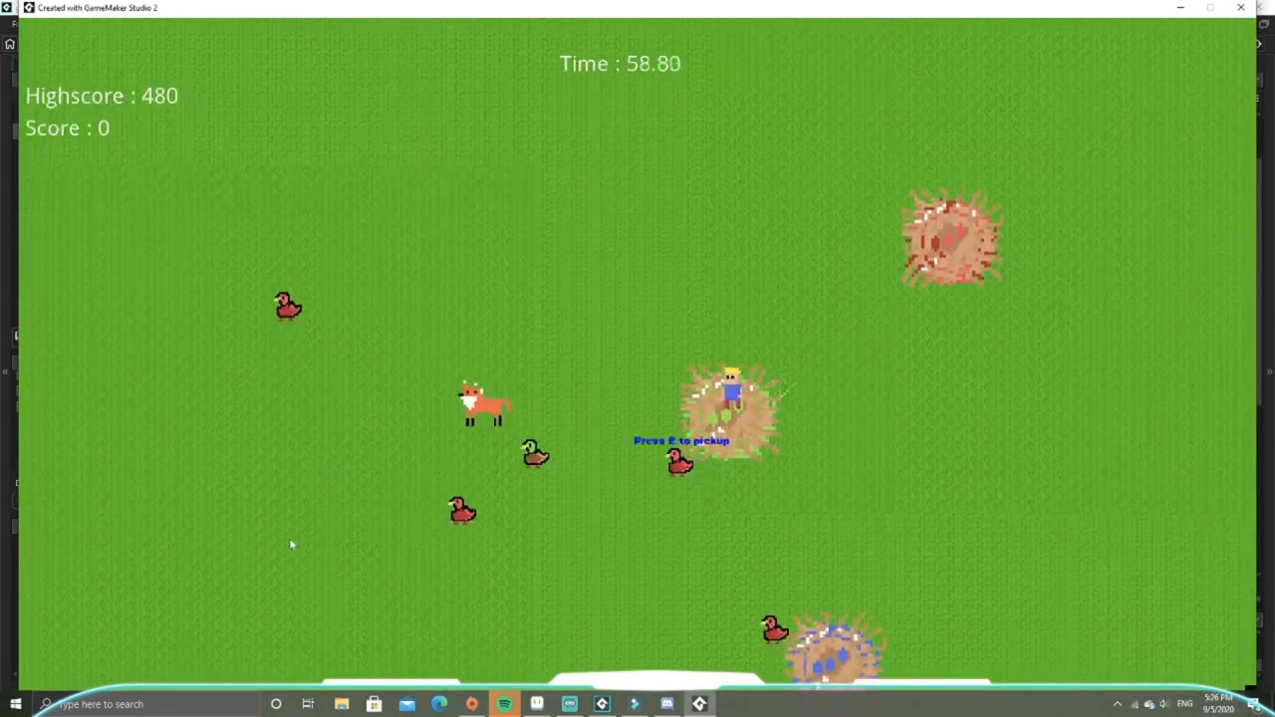